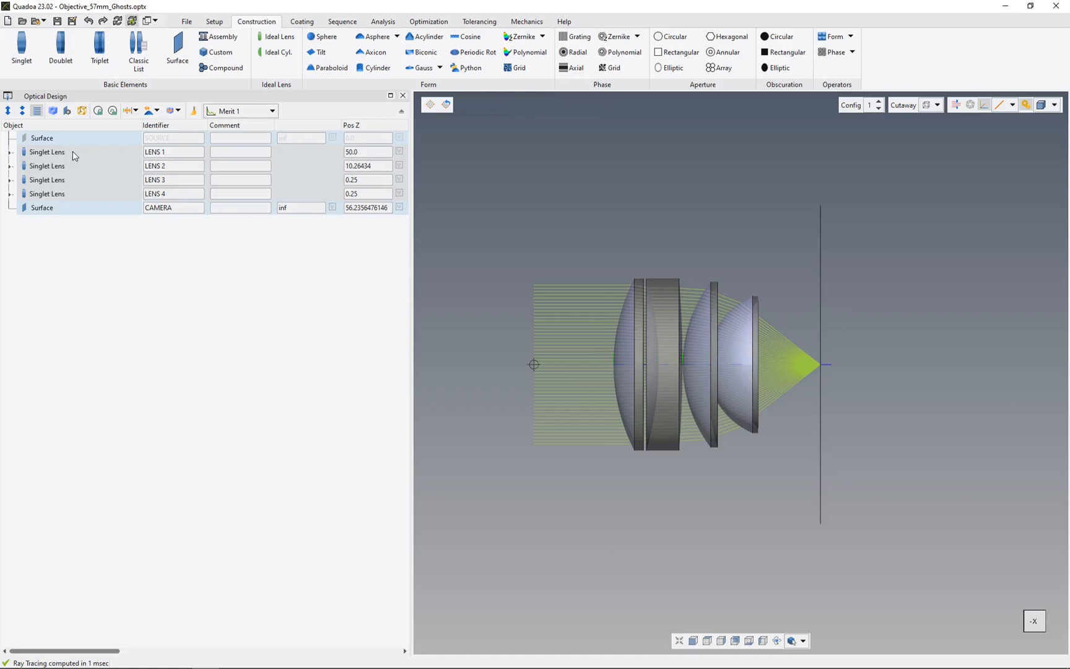
Group the selected lenses and camera surface into a new assembly named ASSEMBLY 1
click(47, 193)
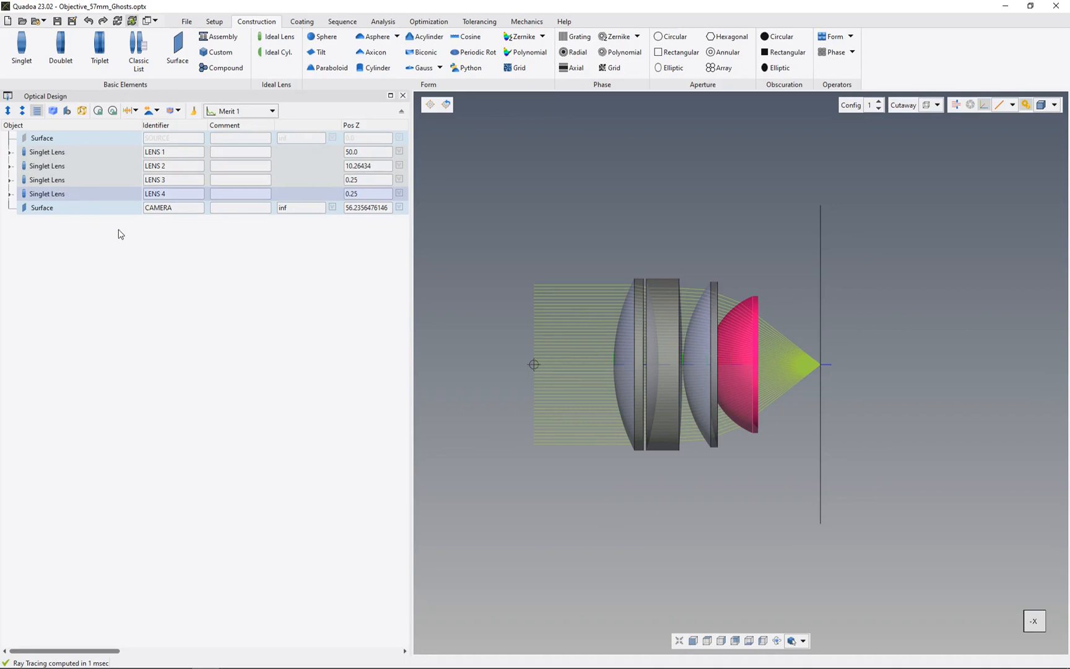
mouse_move(134, 243)
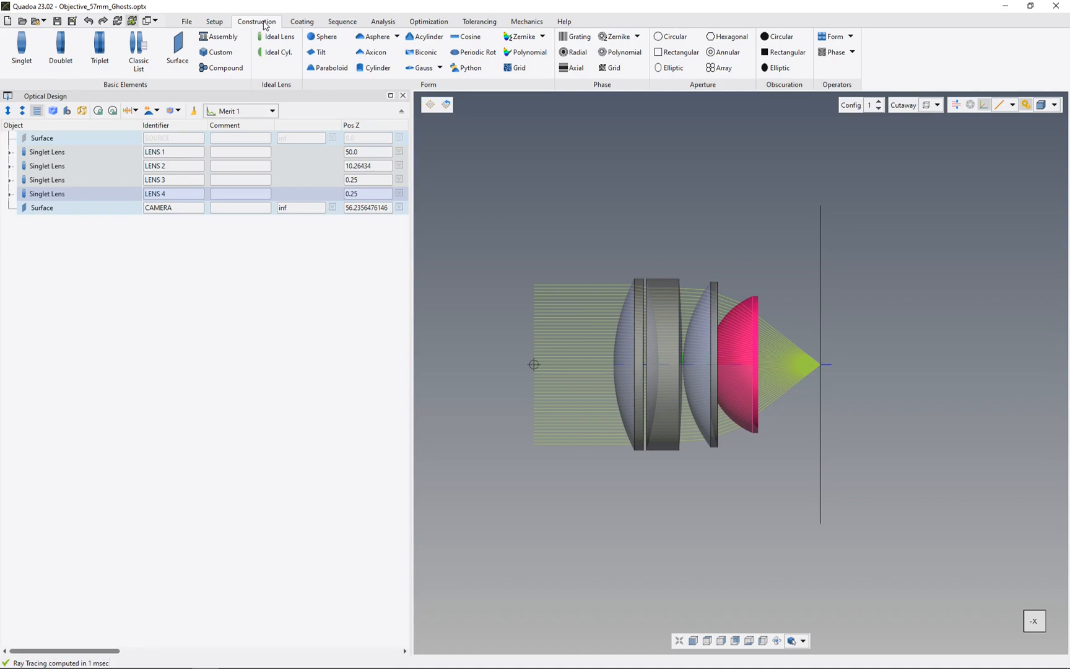
mouse_move(219, 37)
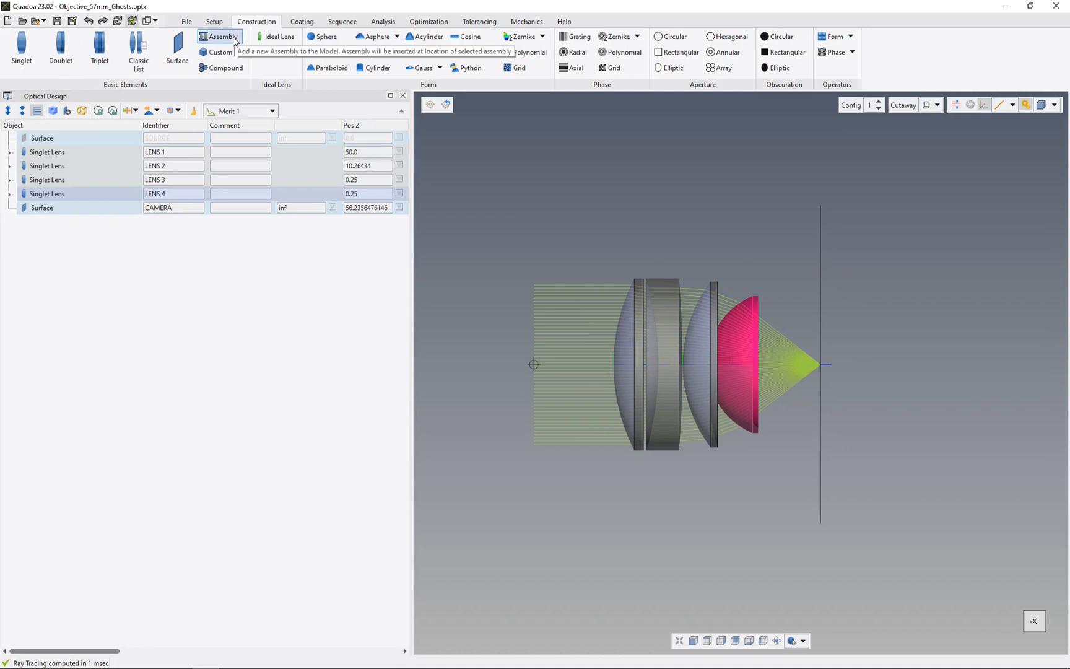
mouse_move(126, 246)
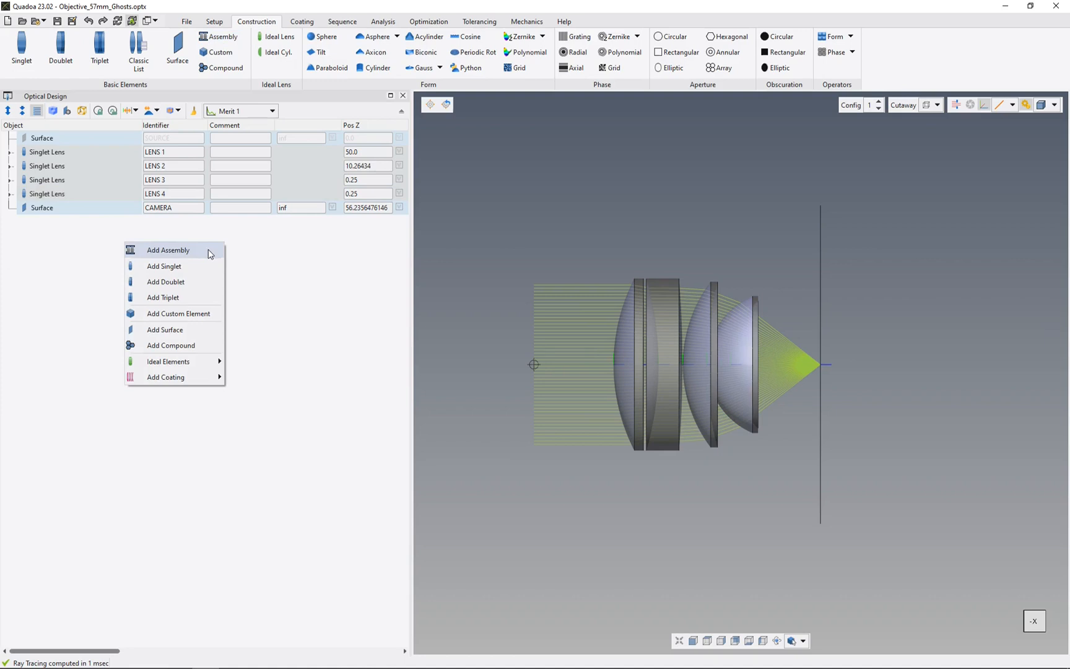
click(168, 250)
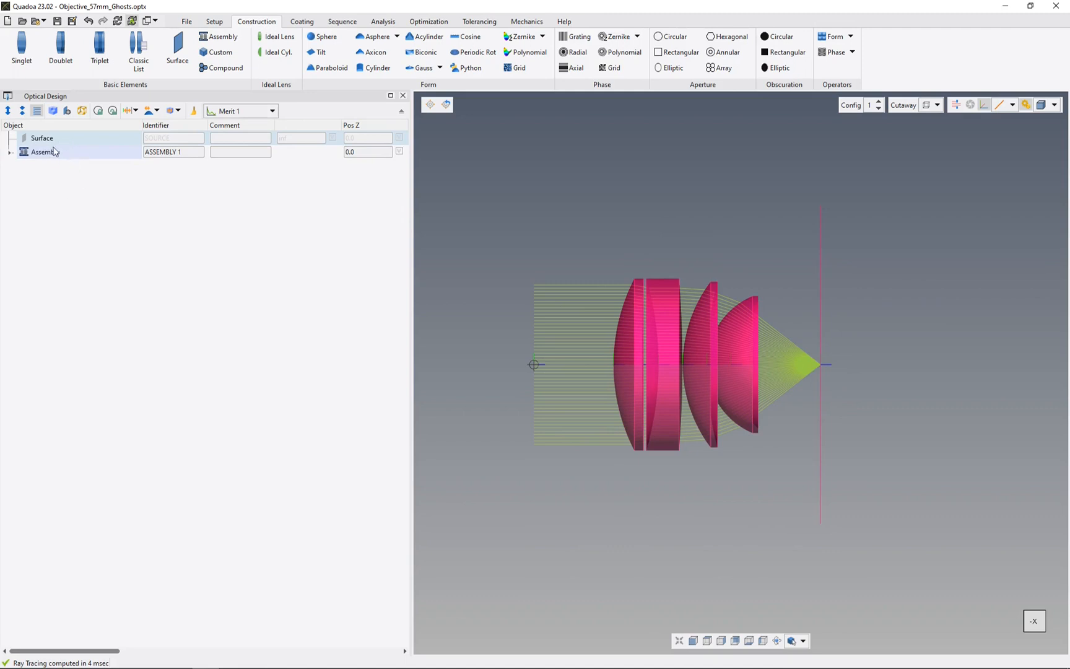
Expand ASSEMBLY 1 to show LENS 1–4 and CAMERA, then begin editing its Pos Z cell
click(11, 151)
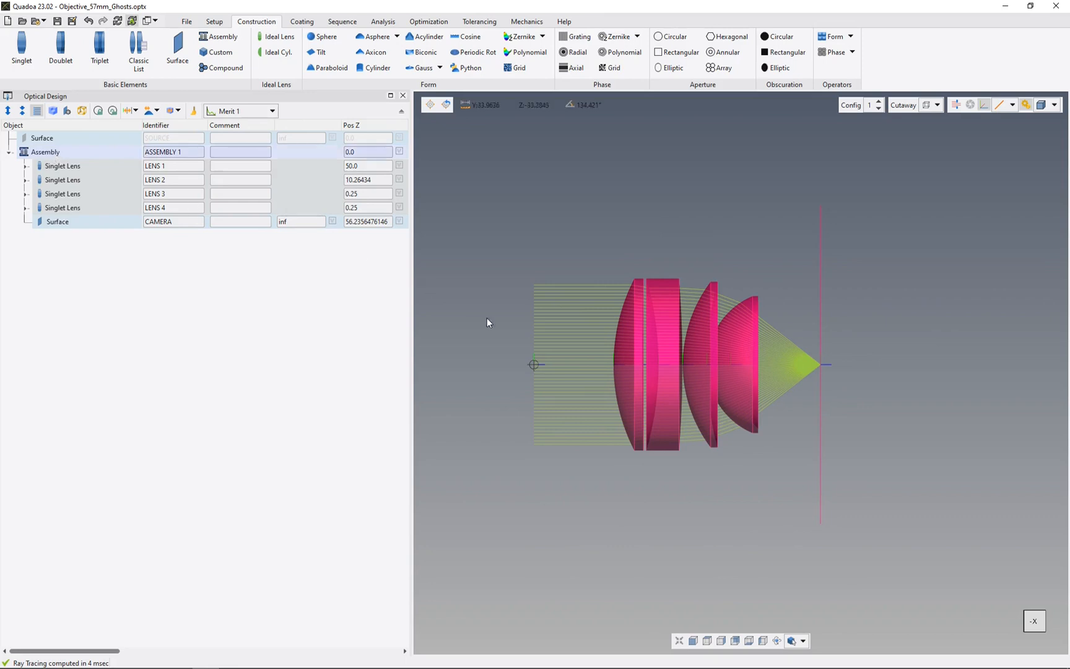
drag(488, 322, 768, 486)
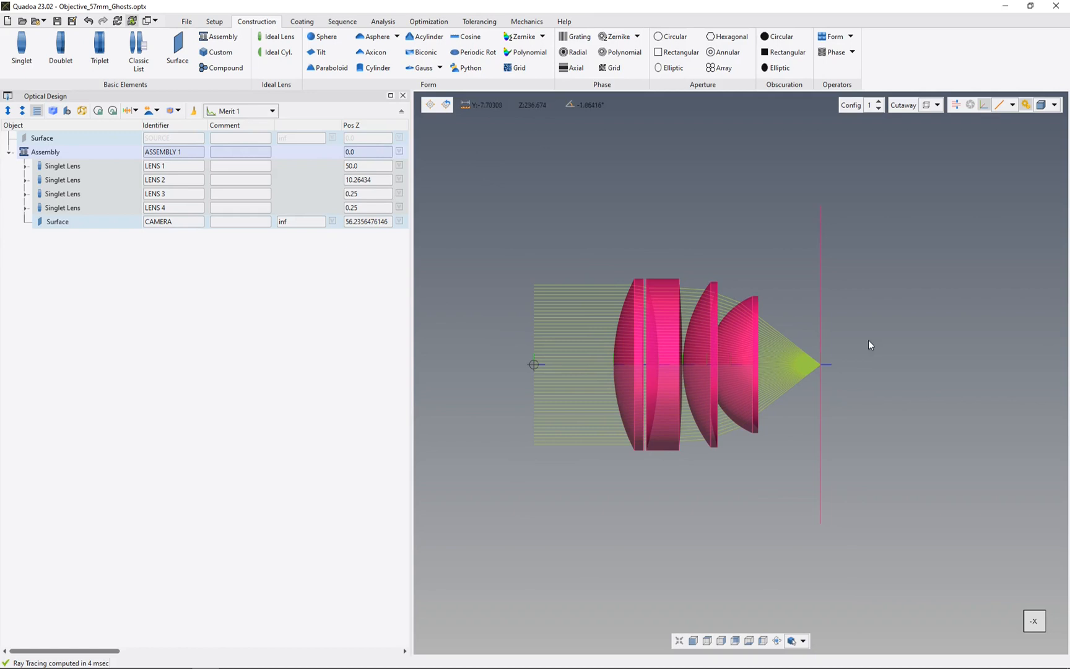
click(46, 151)
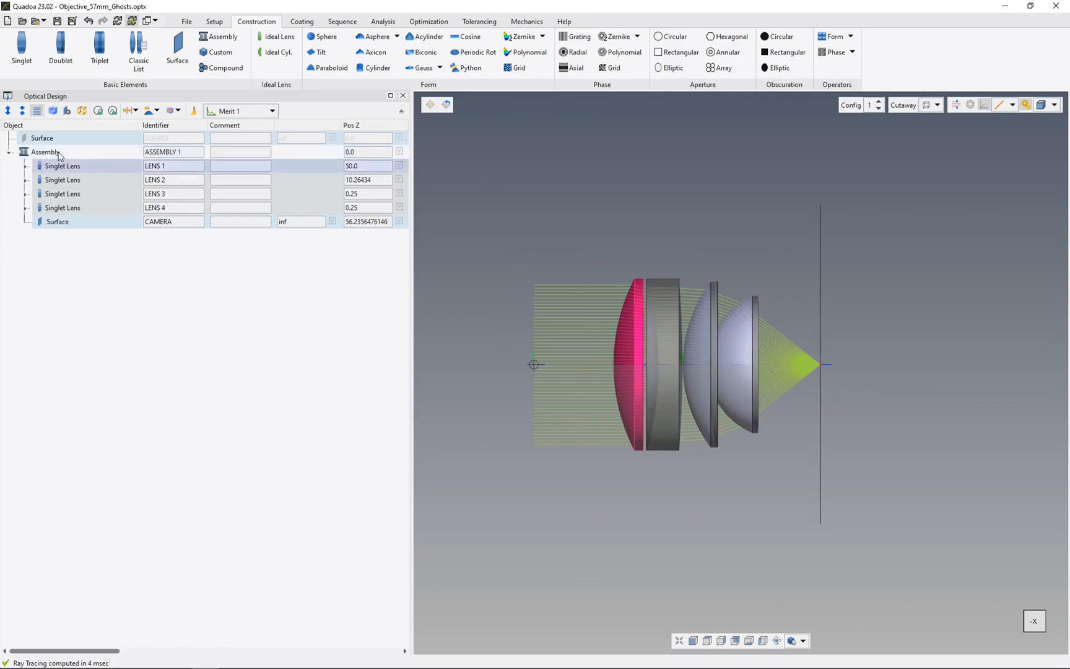
click(45, 151)
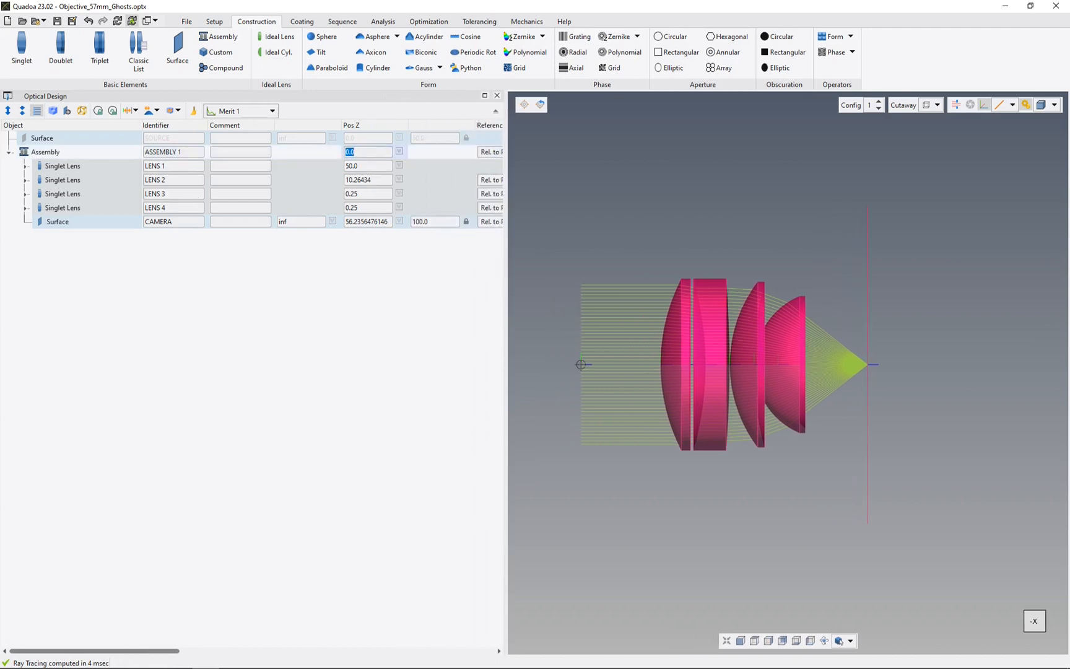
Set ASSEMBLY 1's Pos Z to 20.0, shifting the whole lens group along the axis
text(20.0)
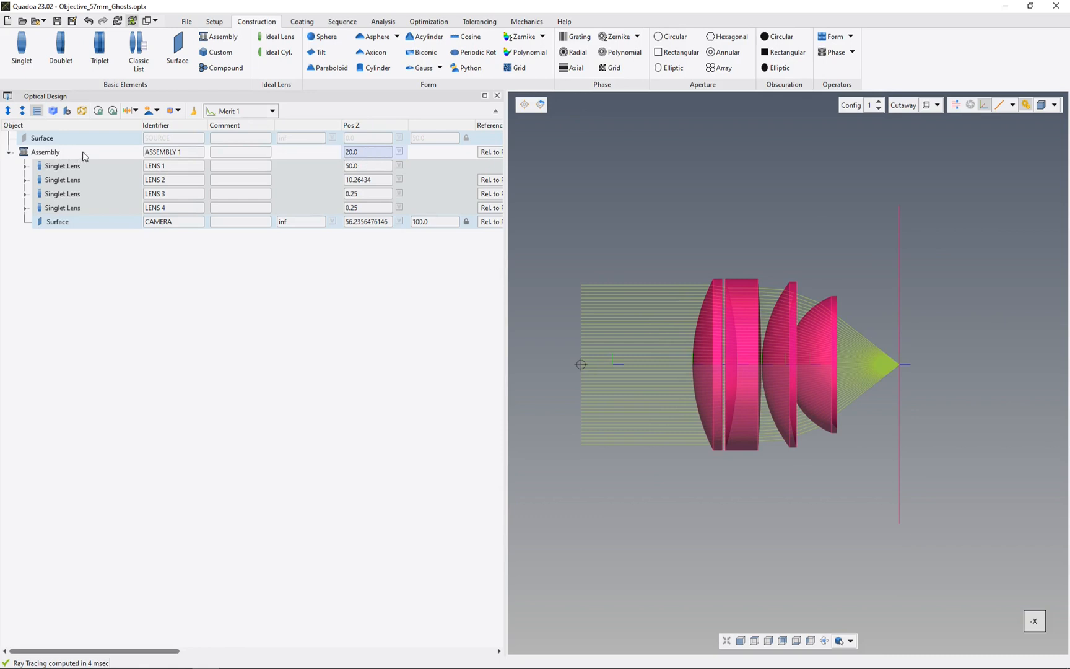
mouse_move(74, 158)
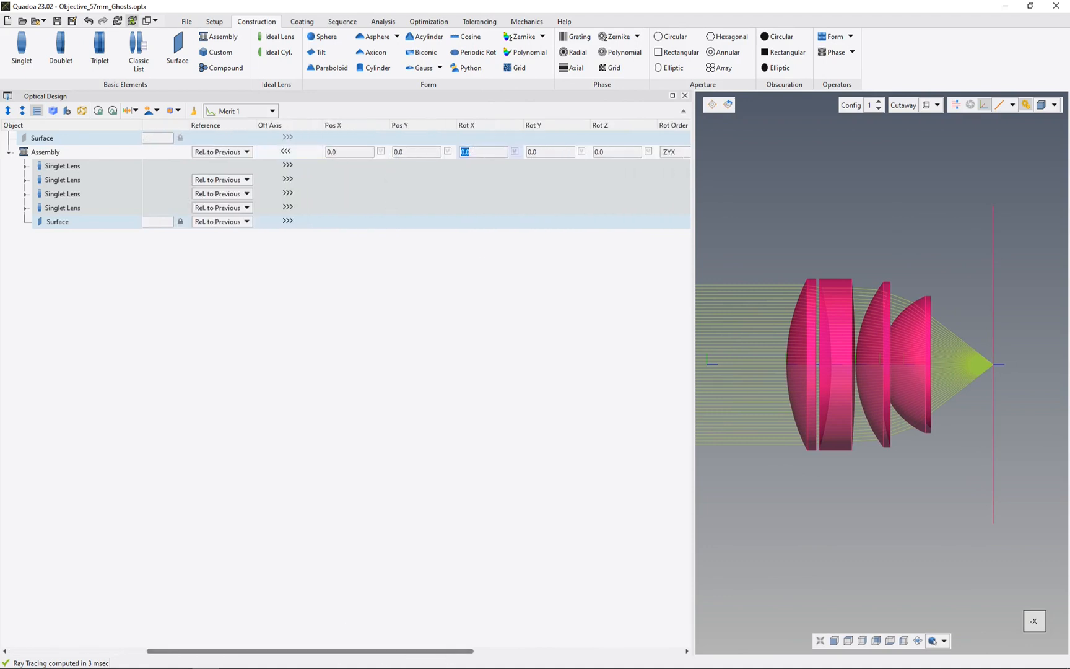
Set ASSEMBLY 1's Rot X to 20.0, tilting the whole lens group about X
text(20.0)
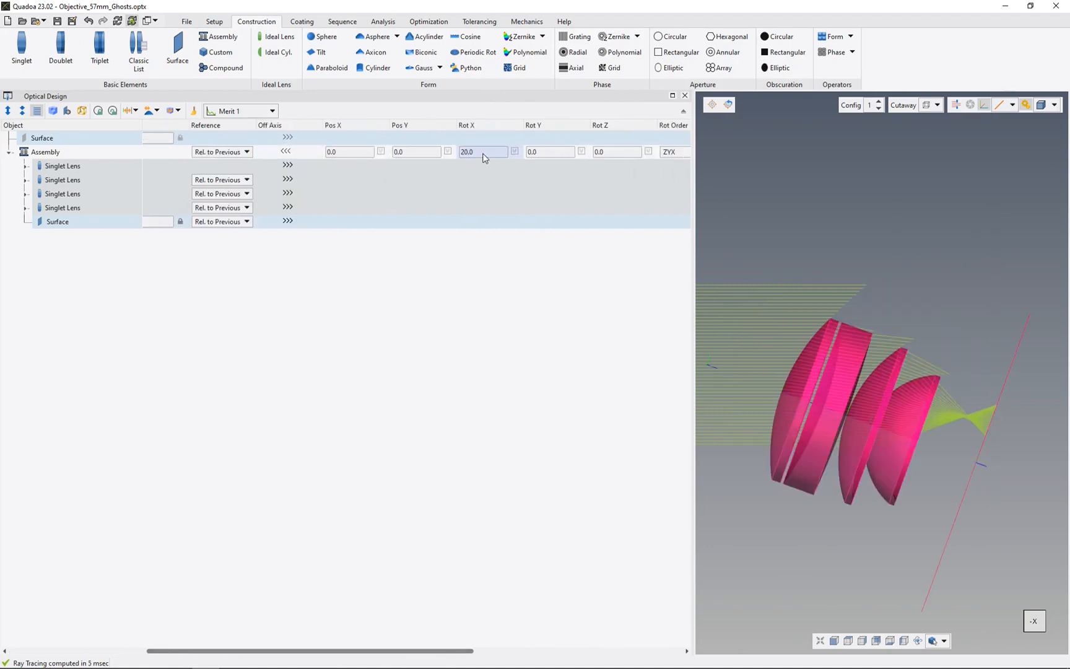